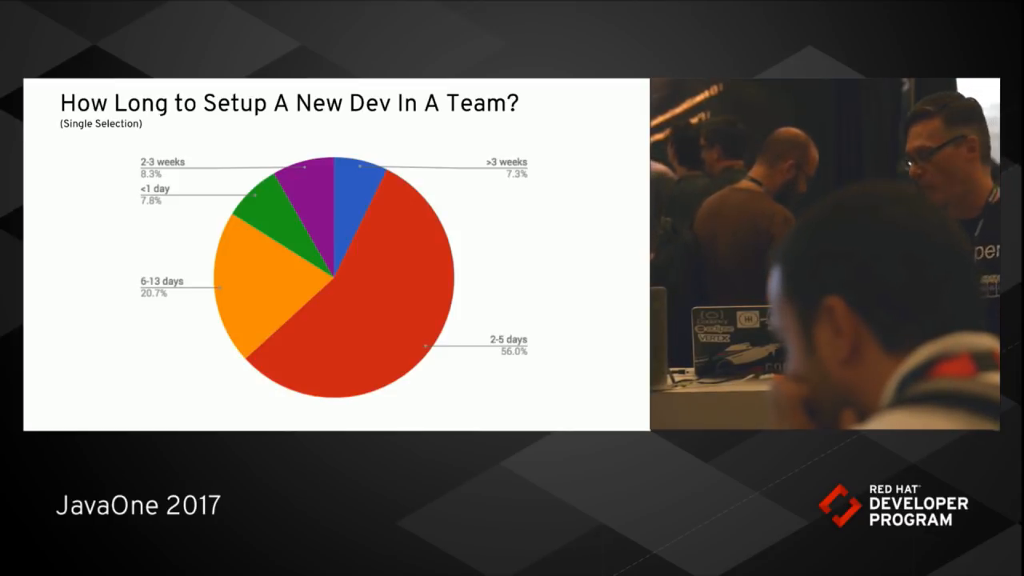
Advance through the slides to the 'Common Solution: Standardize the Desktop' slide.
key(Right)
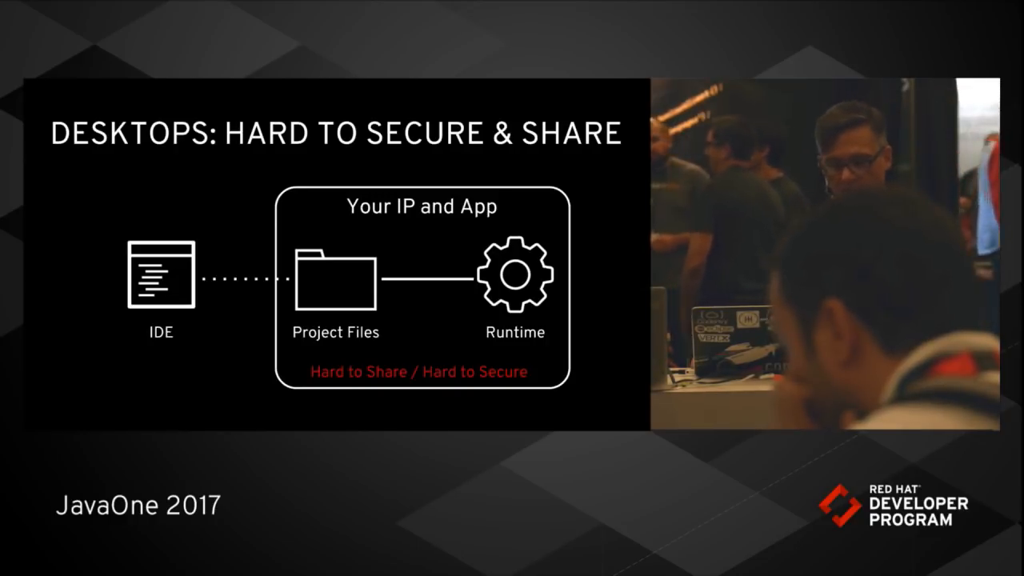
key(Right)
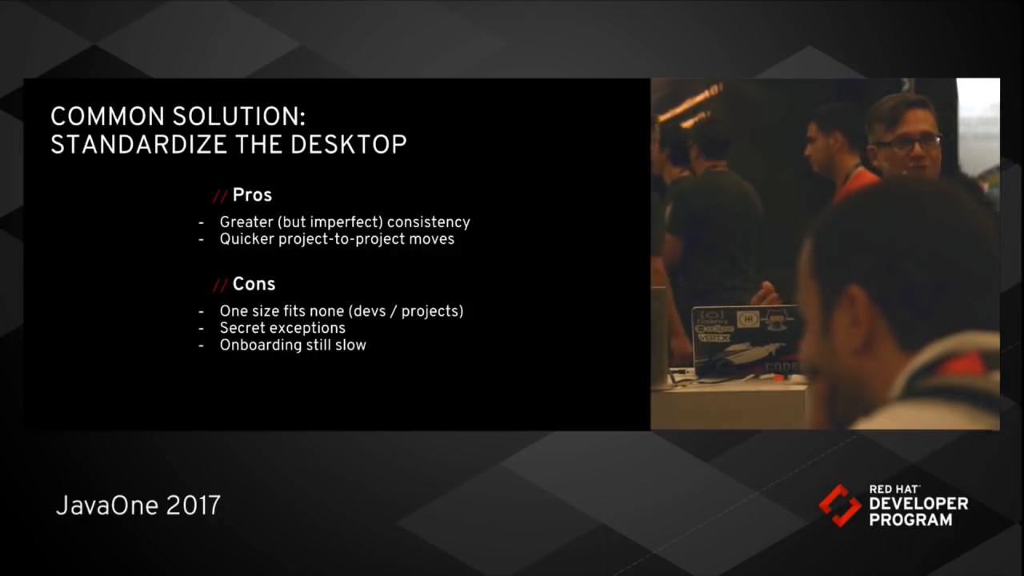
Exit the slideshow to the desktop showing the JavaOne booth schedule in Chrome.
key(Right)
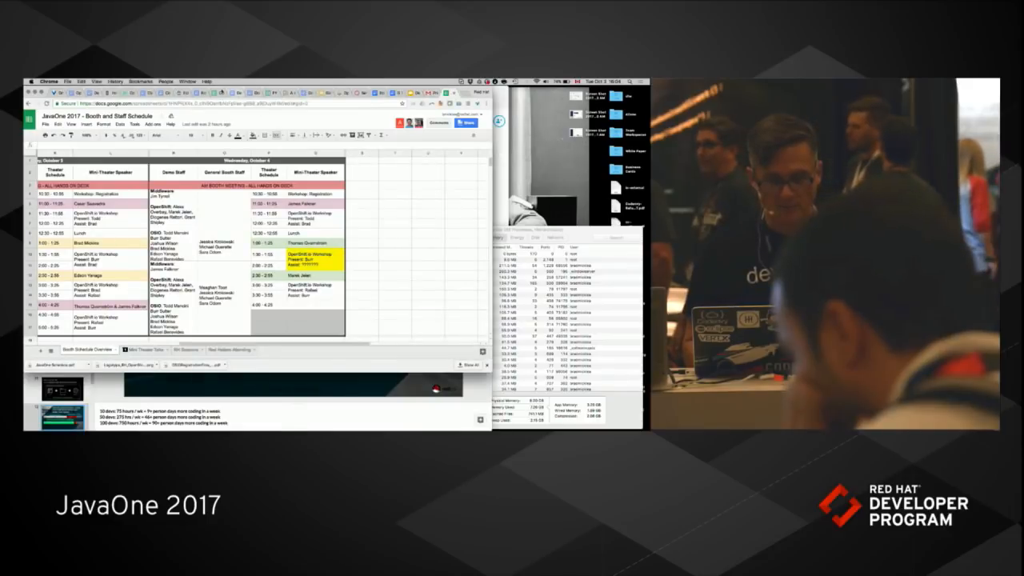
click(187, 80)
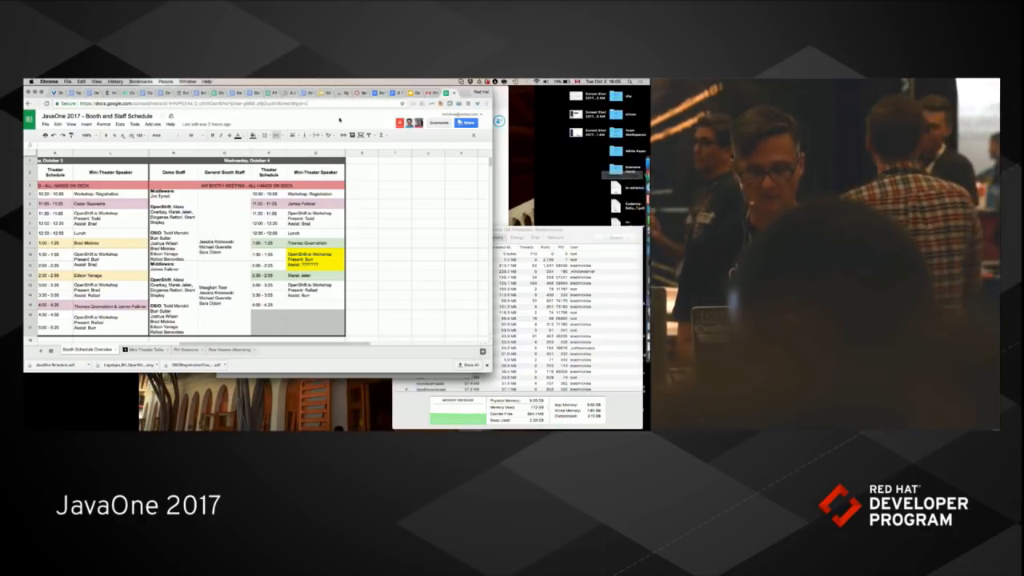
Switch to the Eclipse Che tab showing the Spring web project and terminal.
click(186, 80)
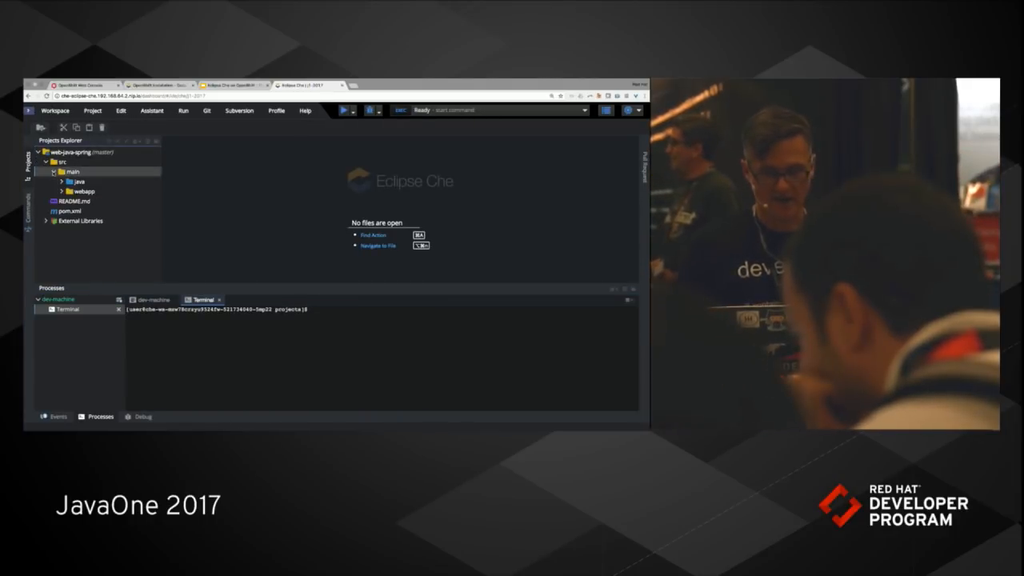
Expand java > org.eclipse.che.examples and reveal GreetingController.java.
click(74, 180)
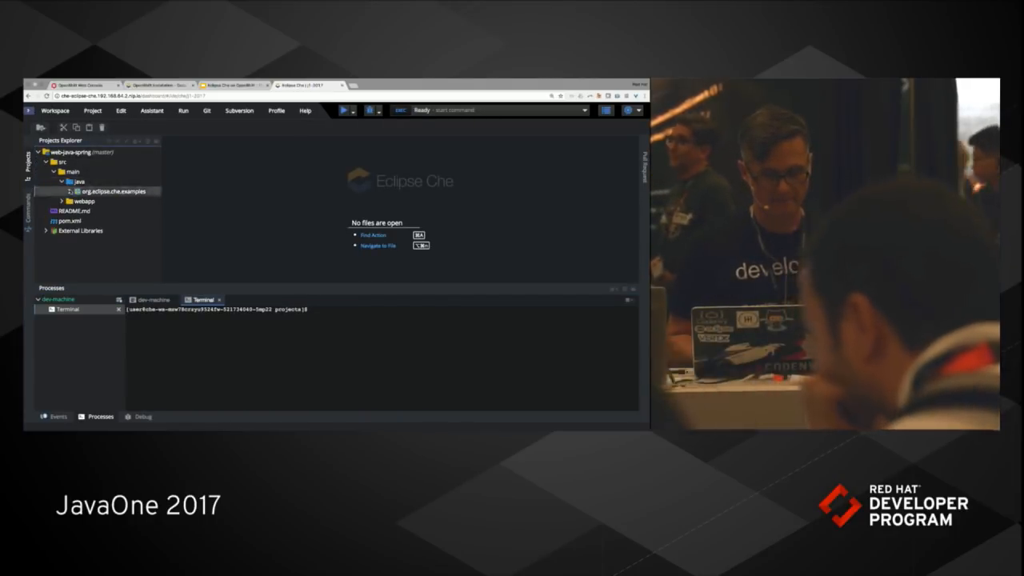
double_click(120, 202)
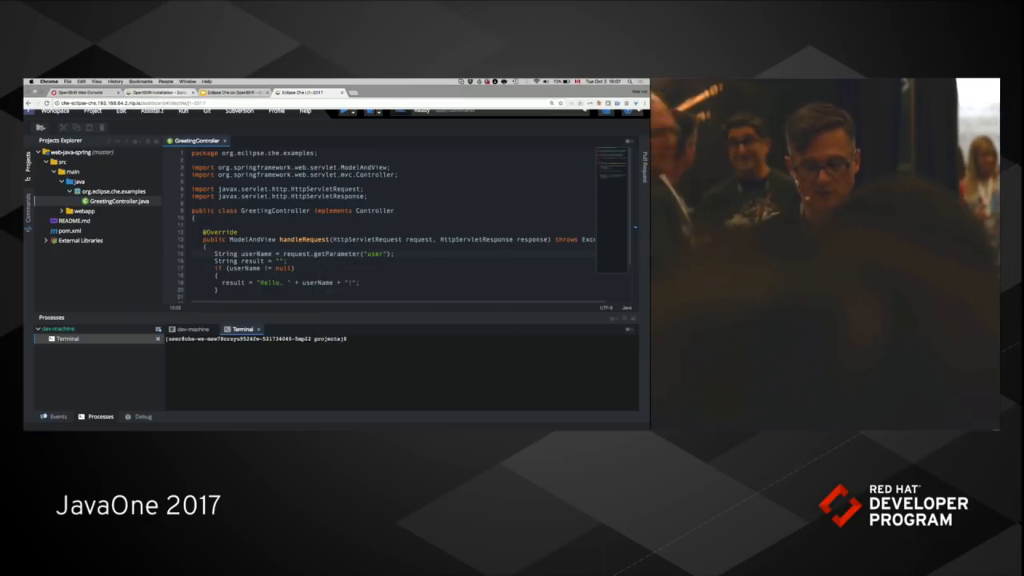
click(150, 110)
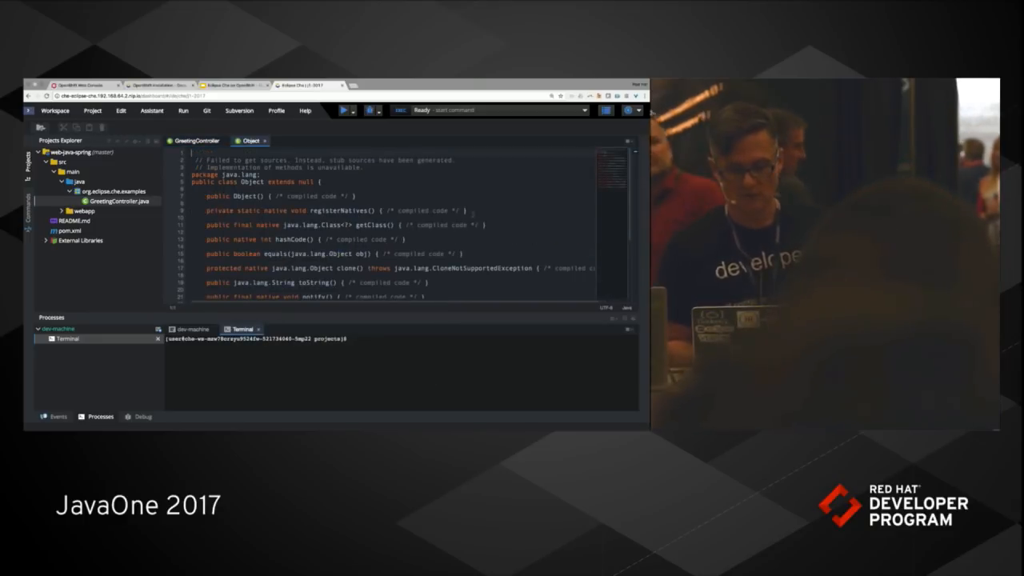
scroll(down, 3)
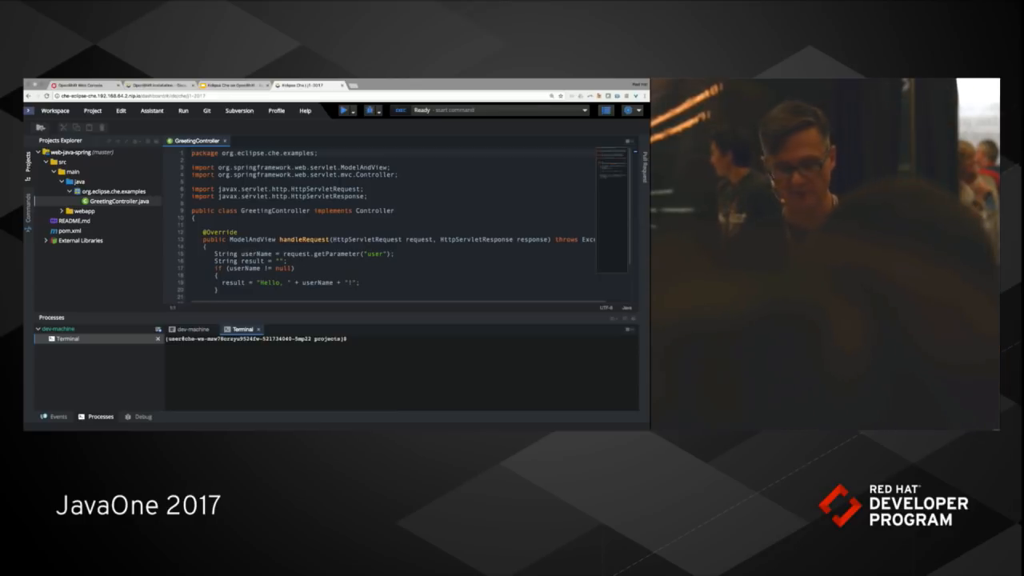
Run the 'web-java-spring: build and run' command to start Tomcat with the updated code.
click(208, 111)
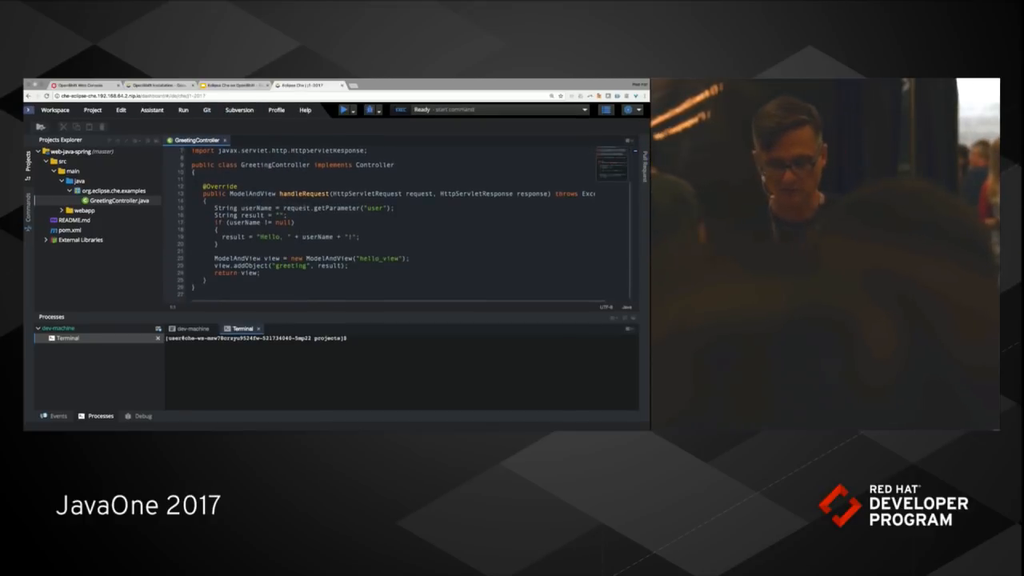
click(352, 109)
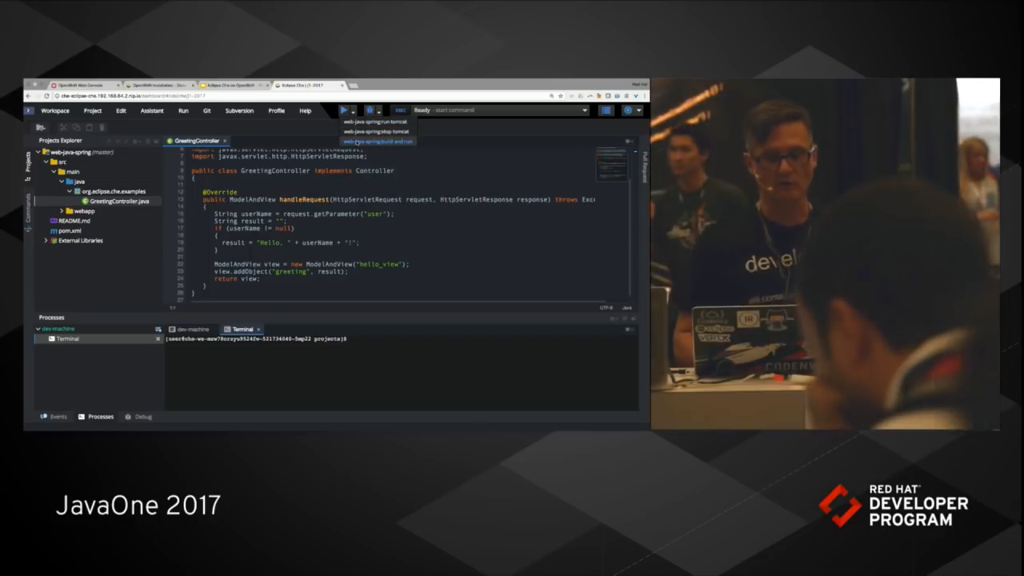
click(378, 141)
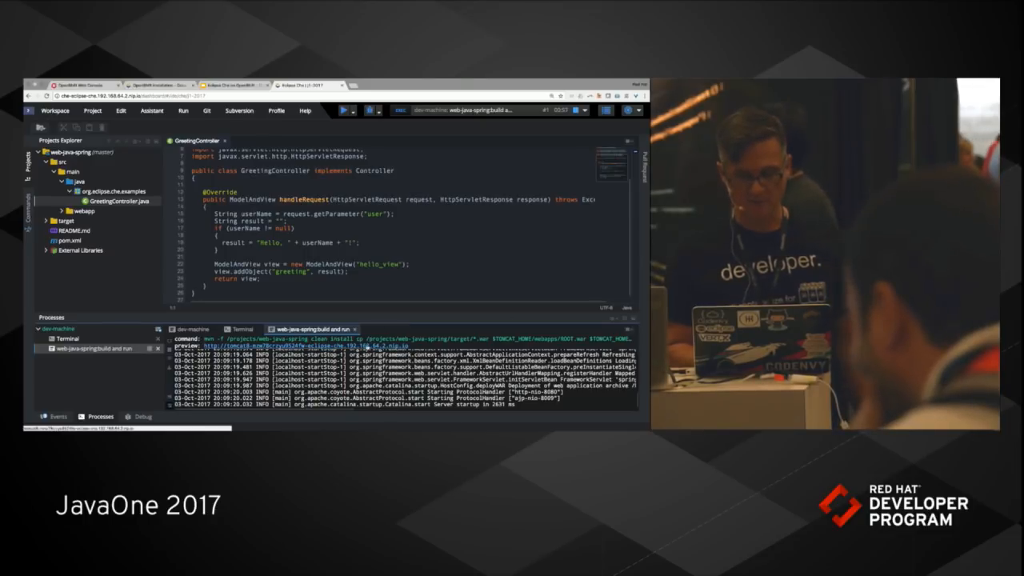
Submit the name Brad to the running greeting app's form.
click(388, 85)
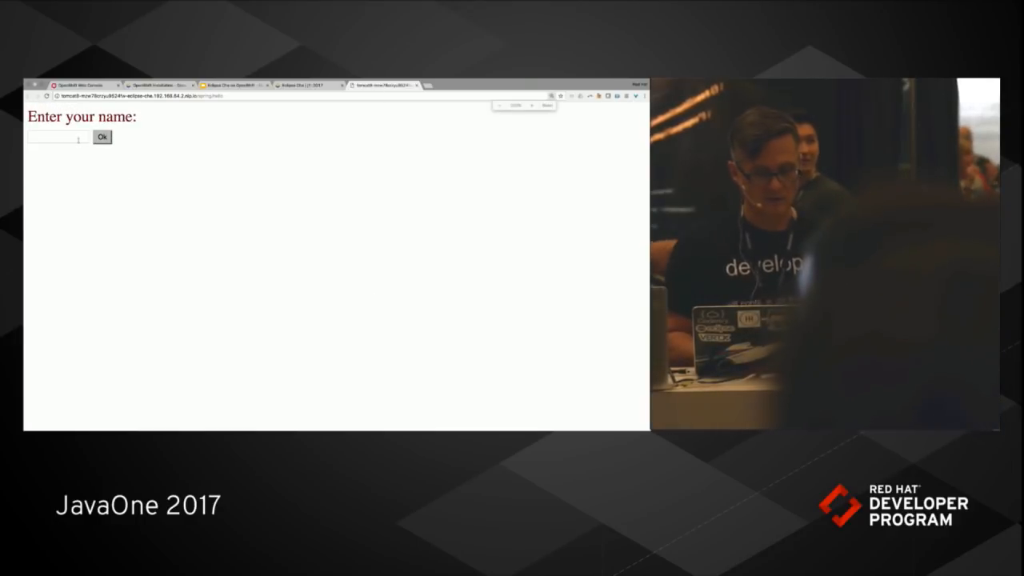
text(brad)
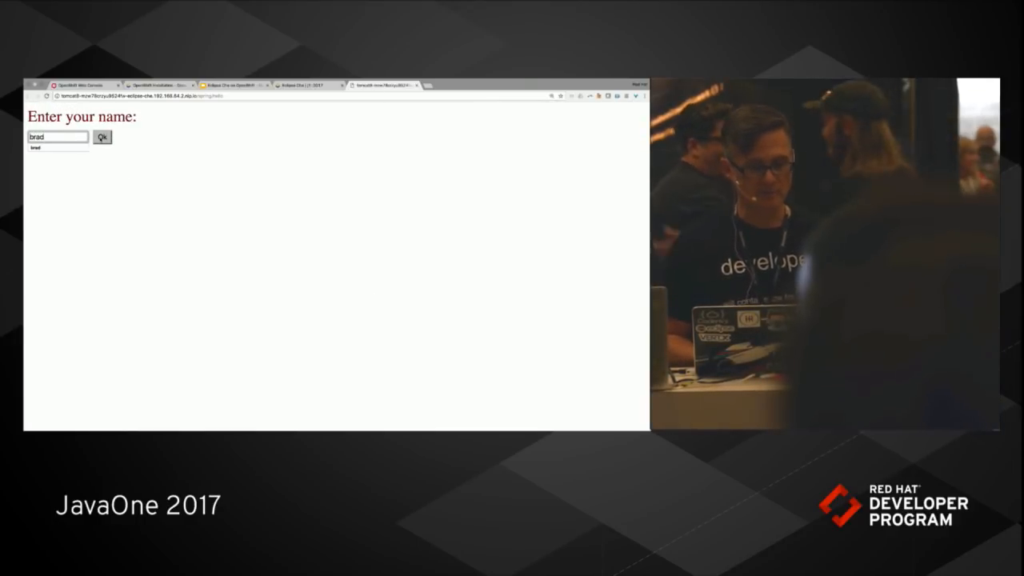
click(102, 138)
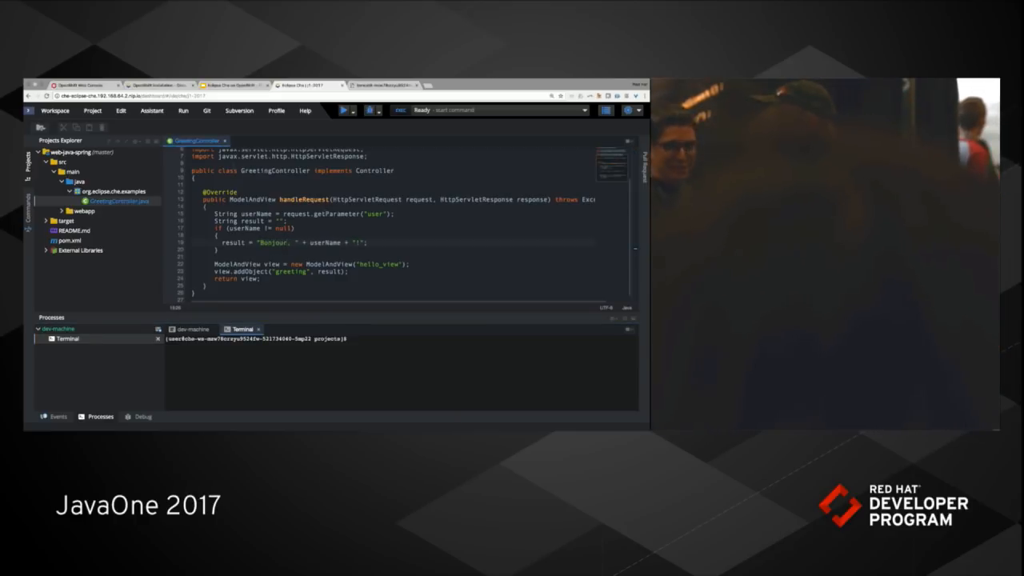
Rerun 'web-java-spring: build and run' and reopen the app's name-entry page.
click(352, 111)
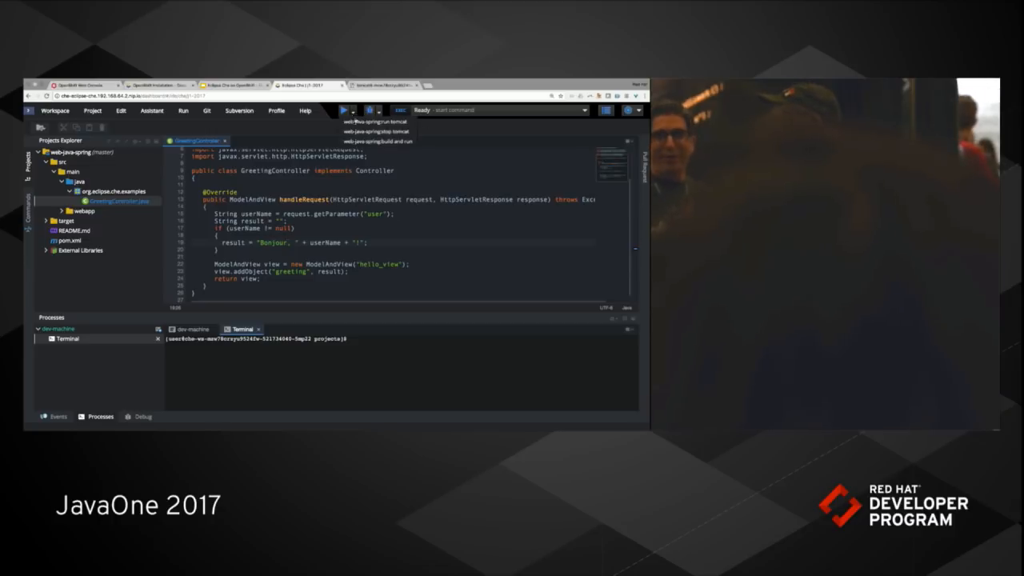
click(378, 141)
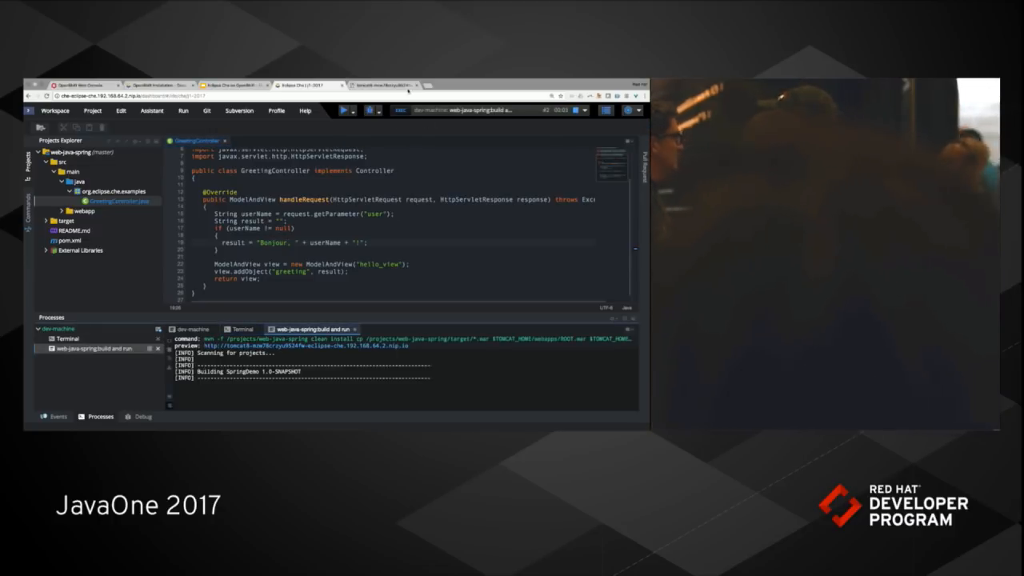
click(384, 85)
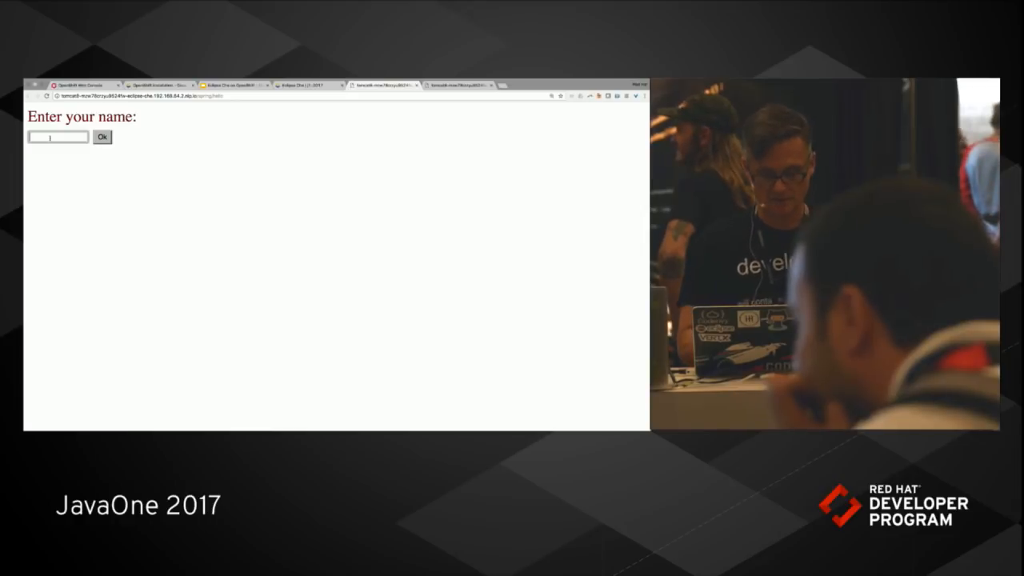
Submit the name R to the rebuilt greeting app.
text(R)
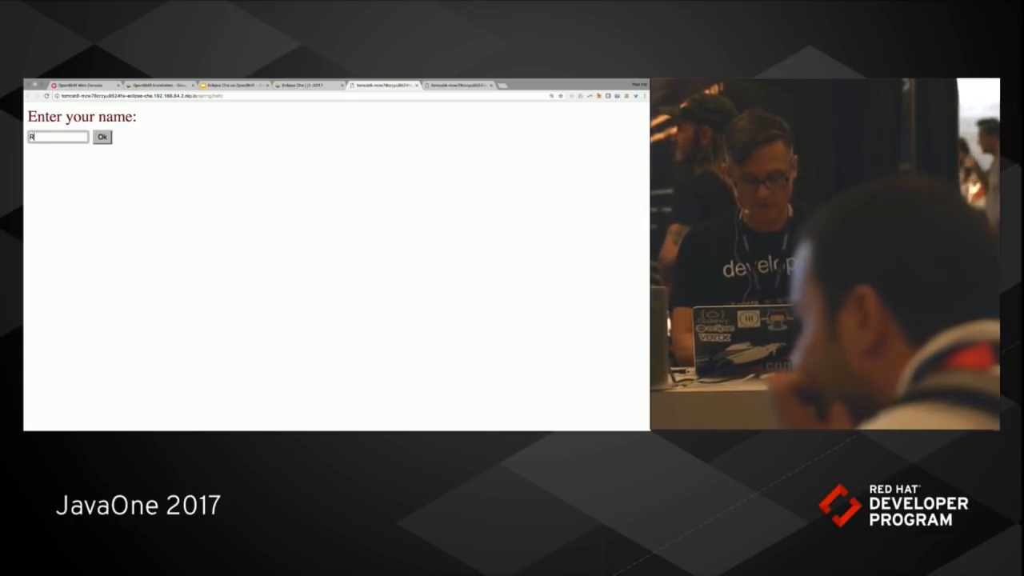
click(103, 135)
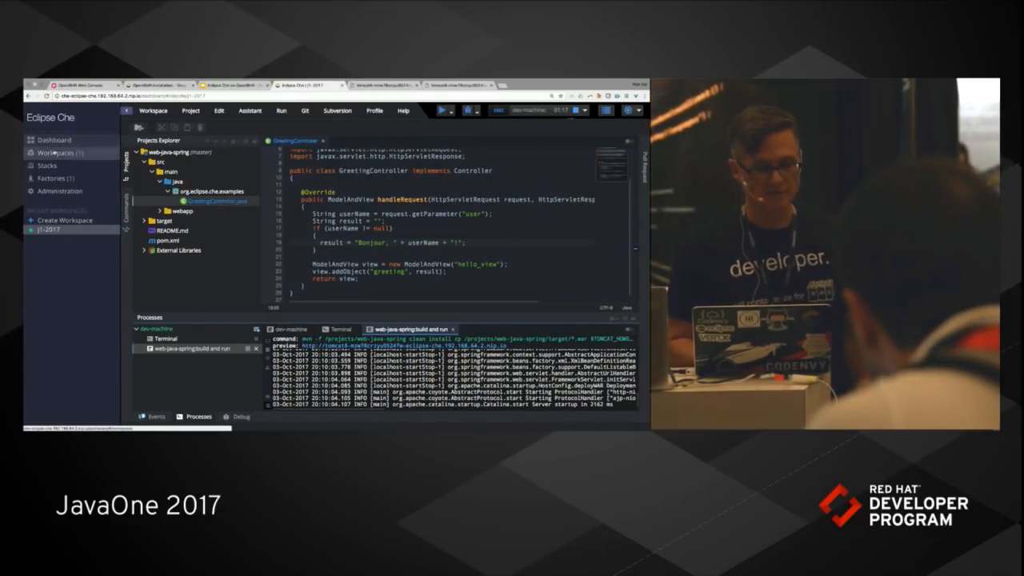
Go to Workspaces in the dashboard and start Add Workspace.
click(56, 153)
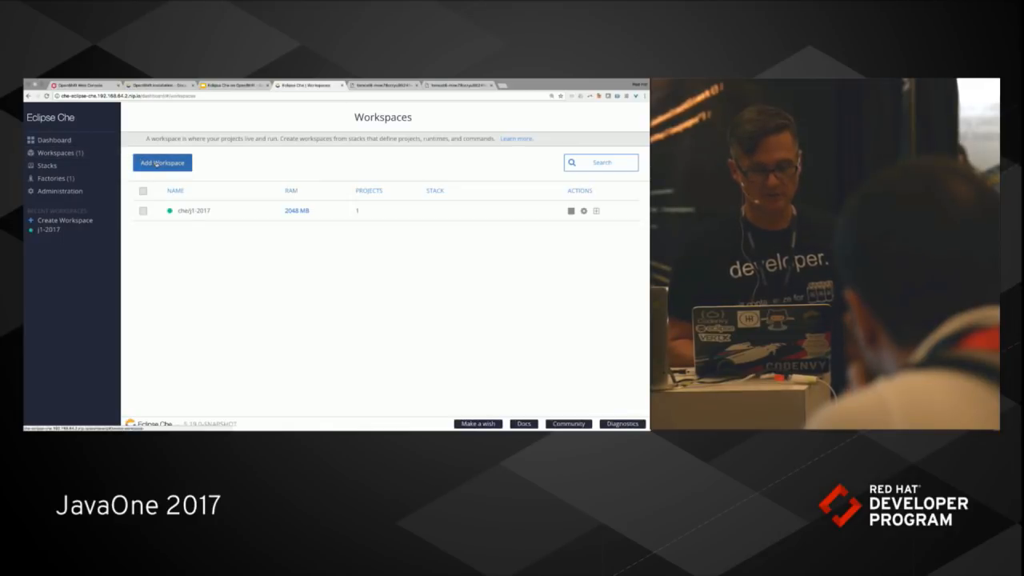
click(162, 163)
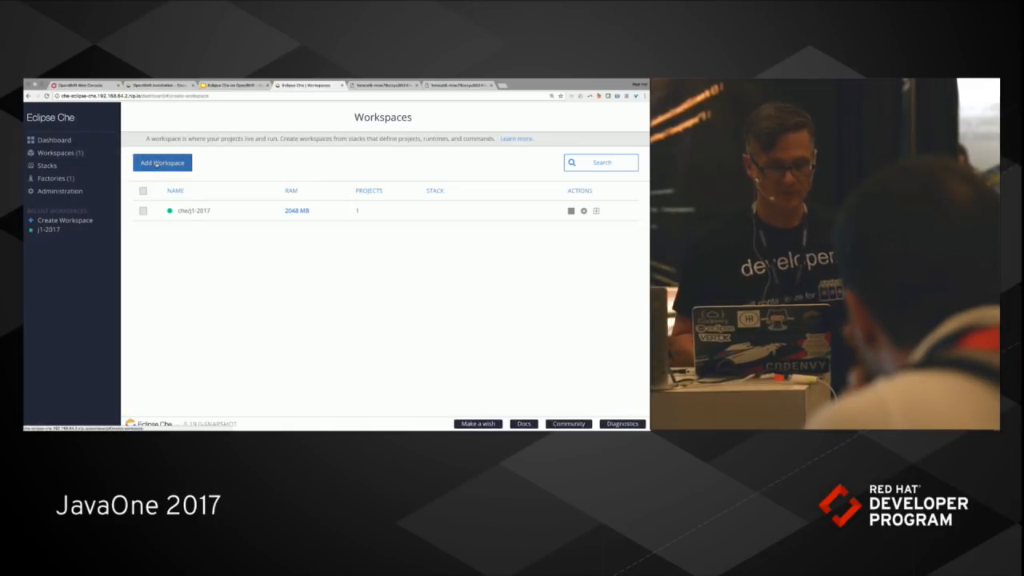
click(162, 163)
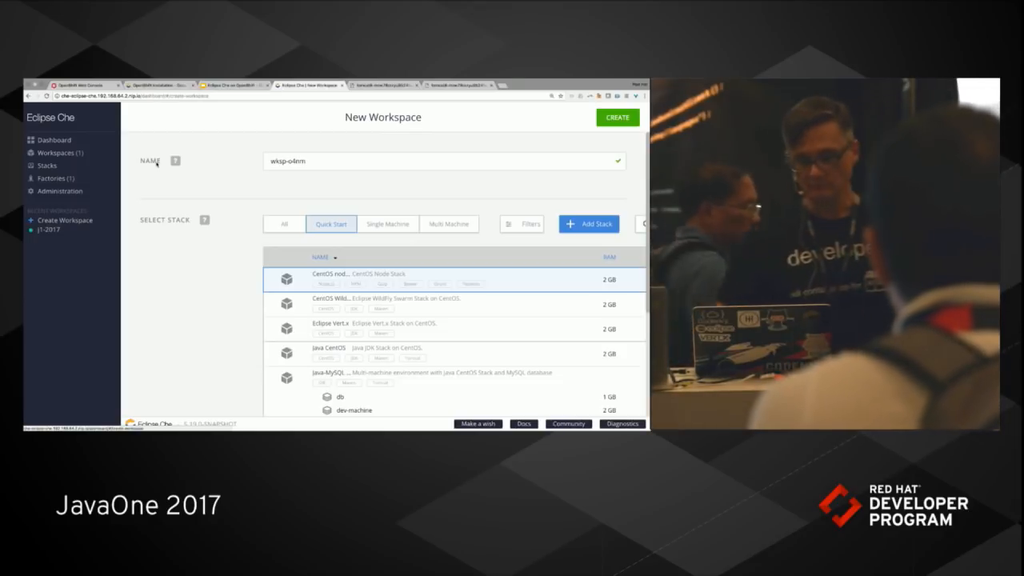
Scroll through the Quick Start stack list on the New Workspace page.
scroll(down, 3)
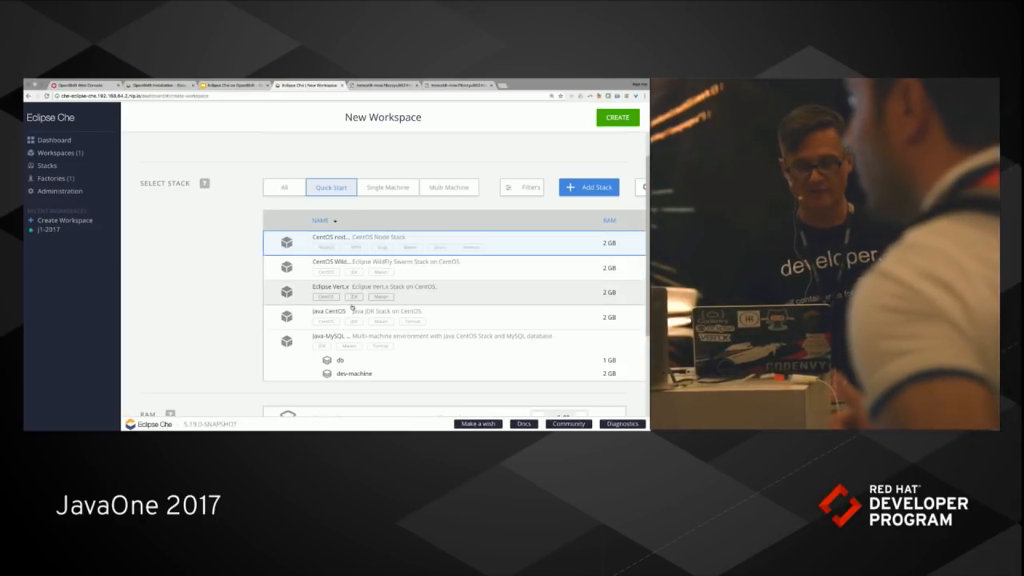
scroll(down, 3)
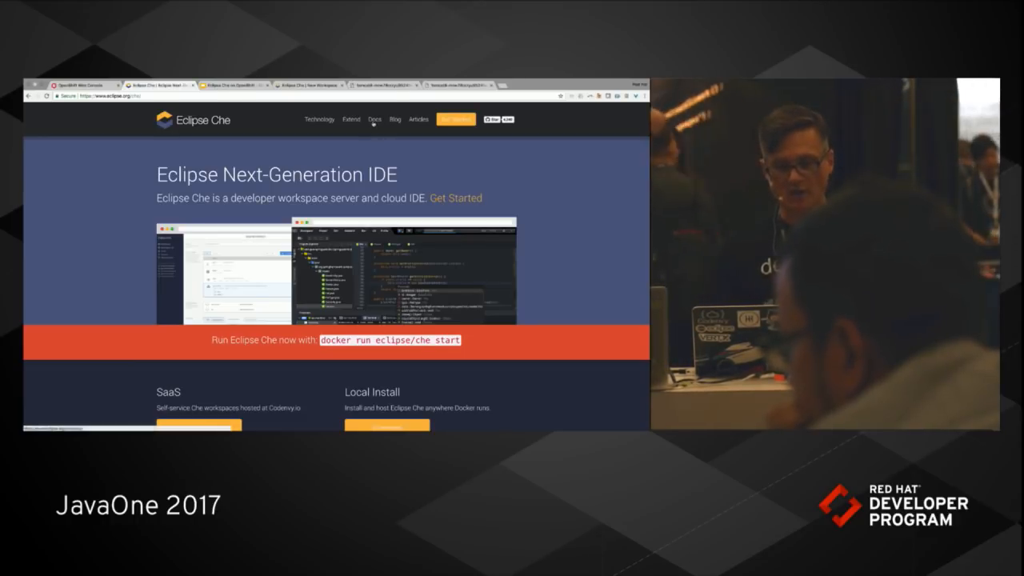
Show the OpenShift Installation page in the Eclipse Che Setup documentation.
click(374, 119)
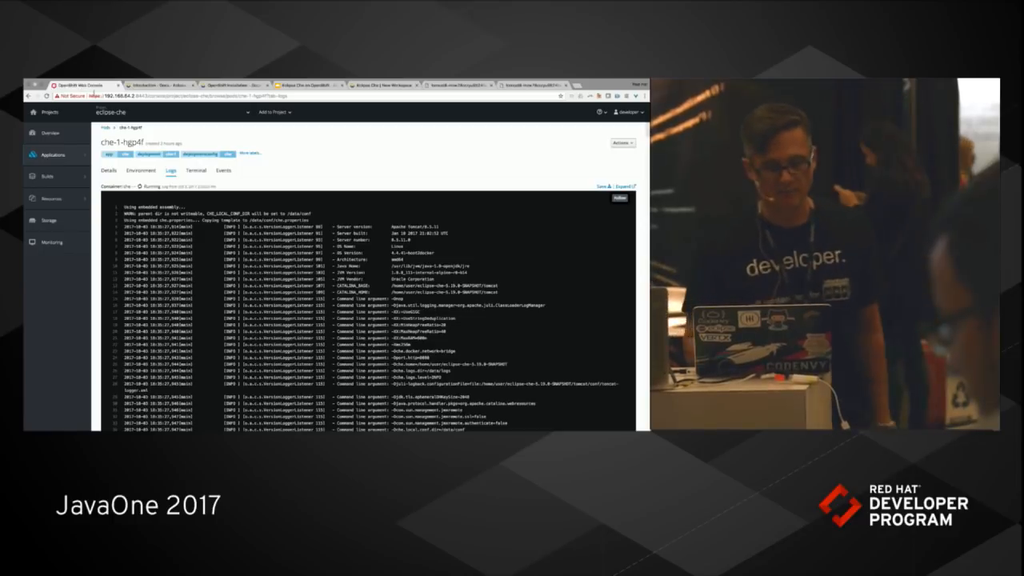
click(232, 85)
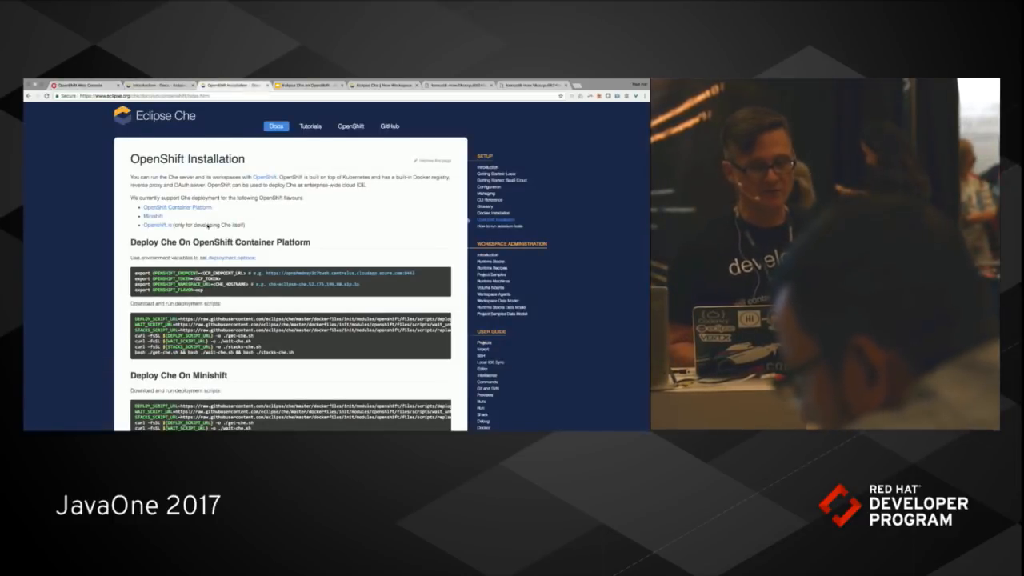